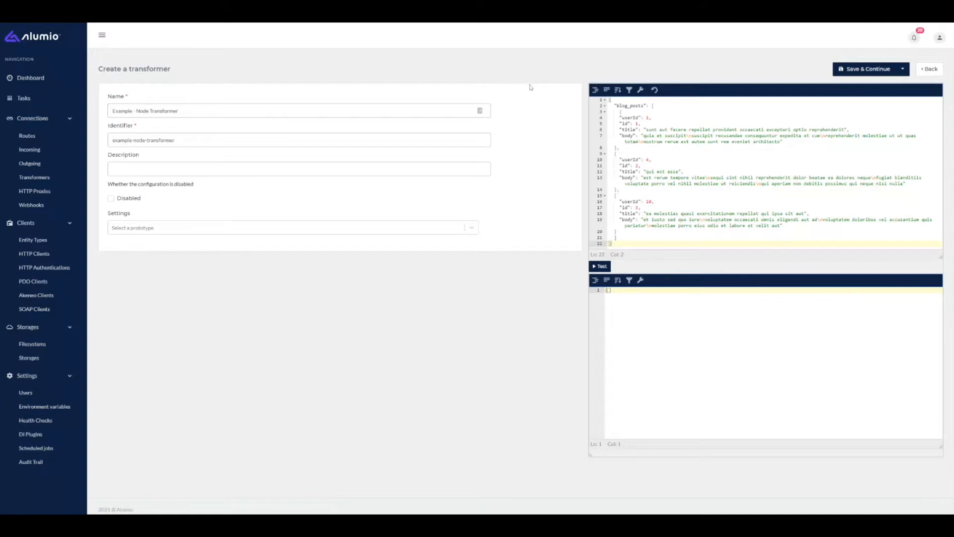
{"action": "mouse_move", "coordinate": [530, 88]}
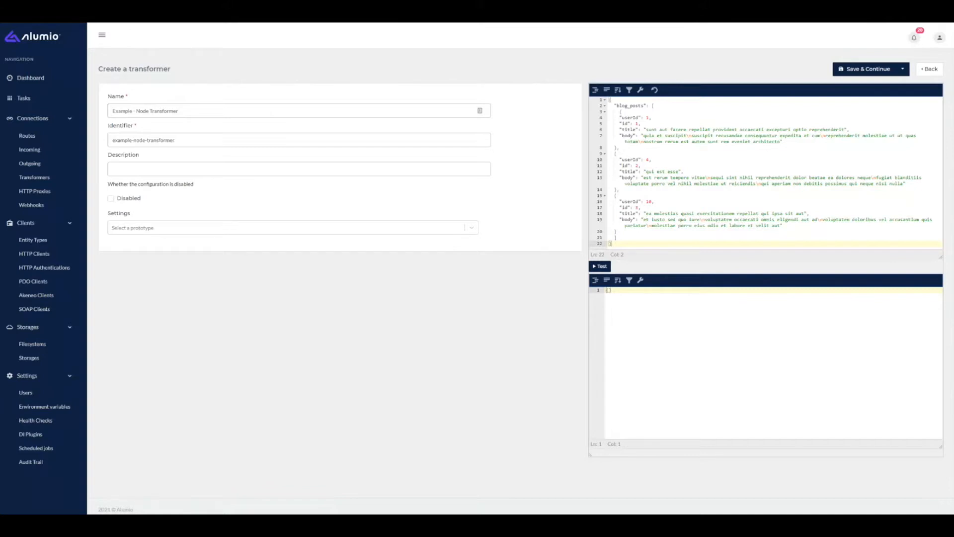
{"action": "mouse_move", "coordinate": [522, 86]}
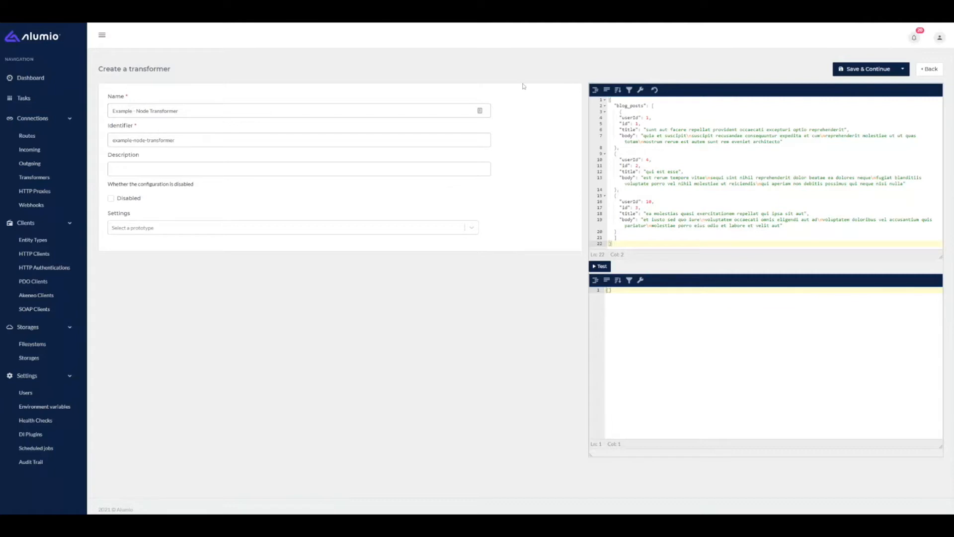
{"action": "mouse_move", "coordinate": [539, 104]}
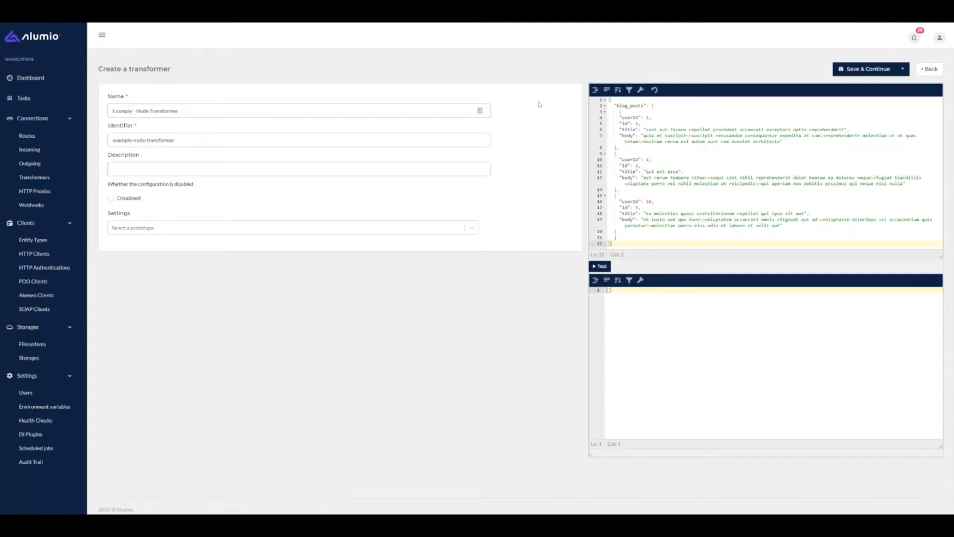
{"action": "mouse_move", "coordinate": [538, 104]}
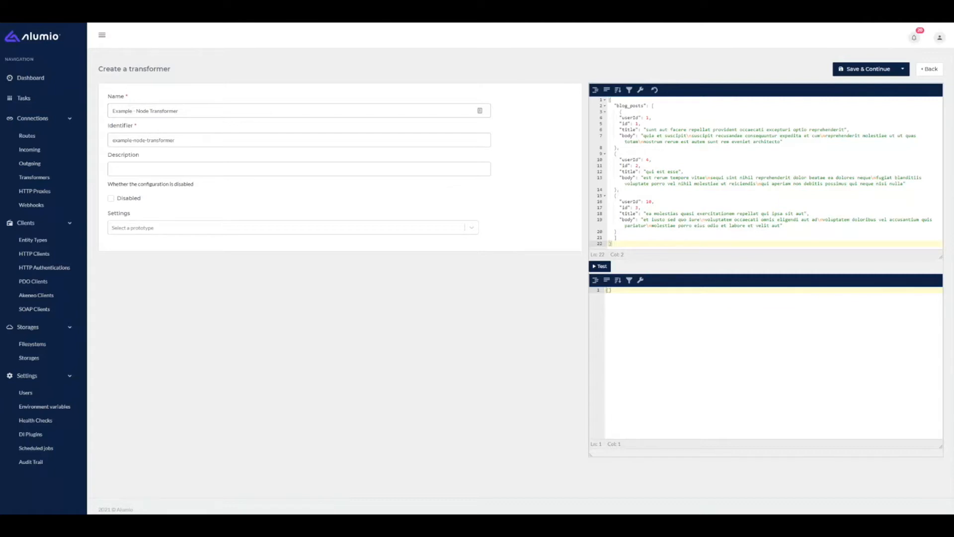
Switch the transformer prototype to 'Node, transform nodes' after noting the userId key in the input.
{"action": "double_click", "coordinate": [630, 118]}
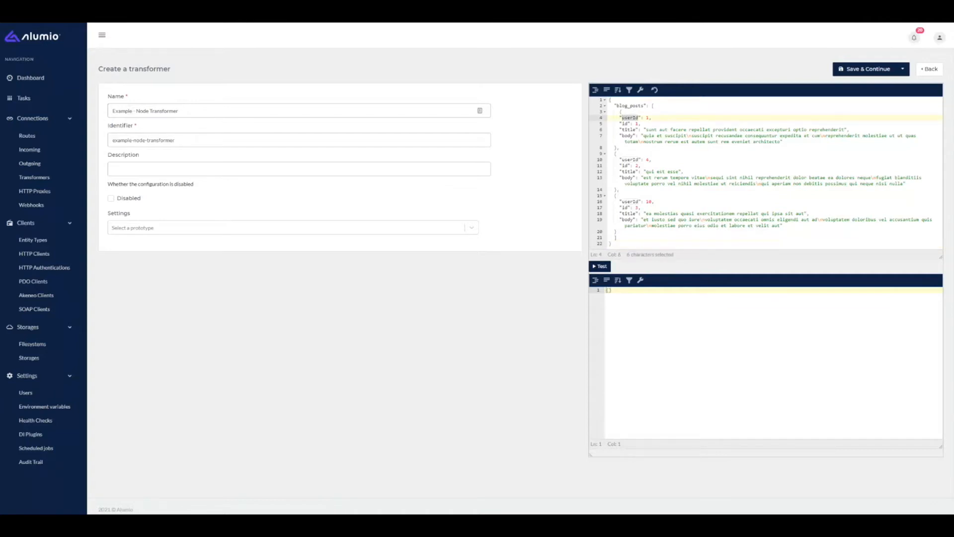
{"action": "mouse_move", "coordinate": [360, 202]}
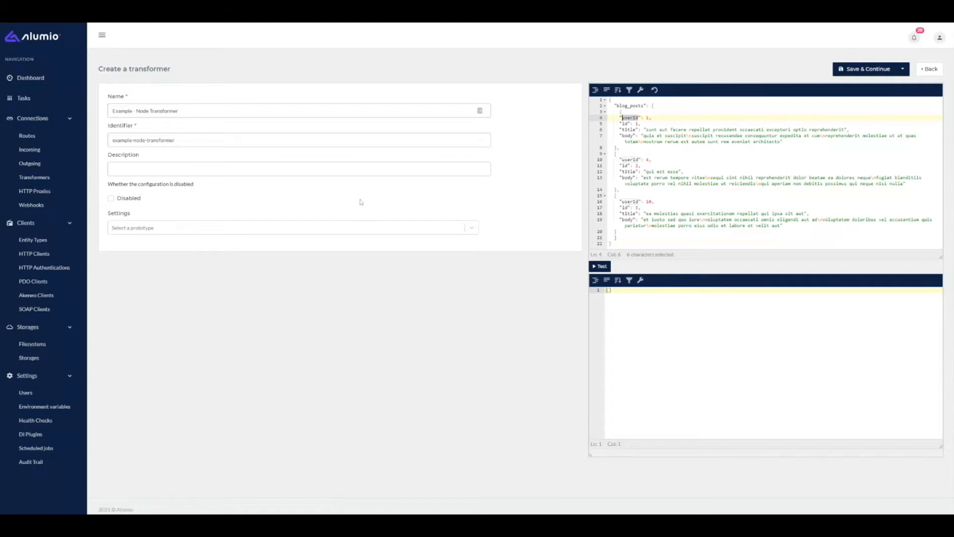
{"action": "type", "text": "nod"}
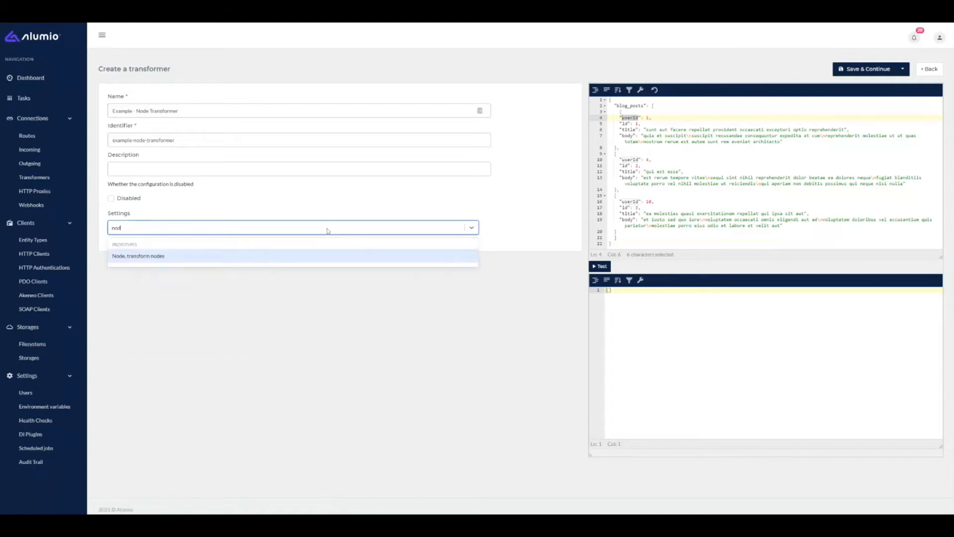
{"action": "left_click", "coordinate": [138, 255]}
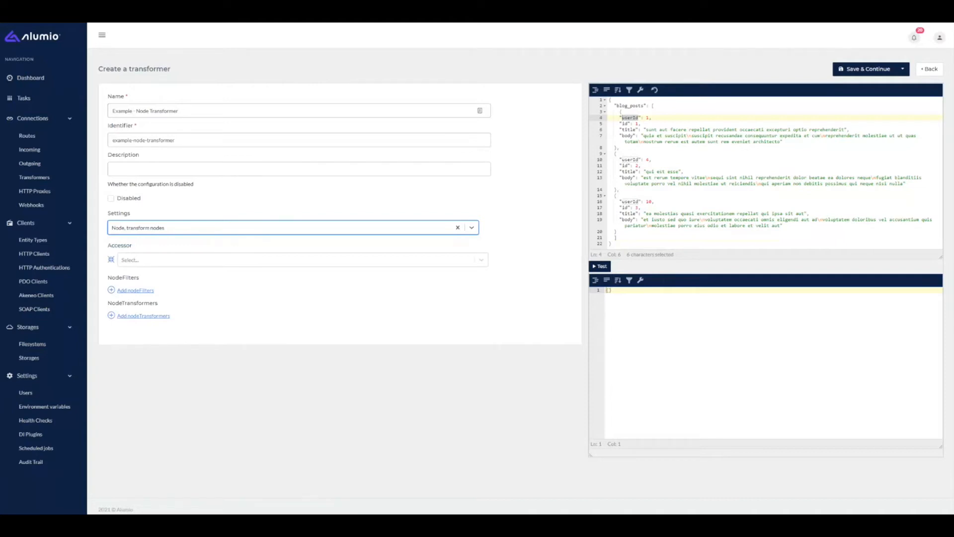
{"action": "left_click", "coordinate": [298, 259]}
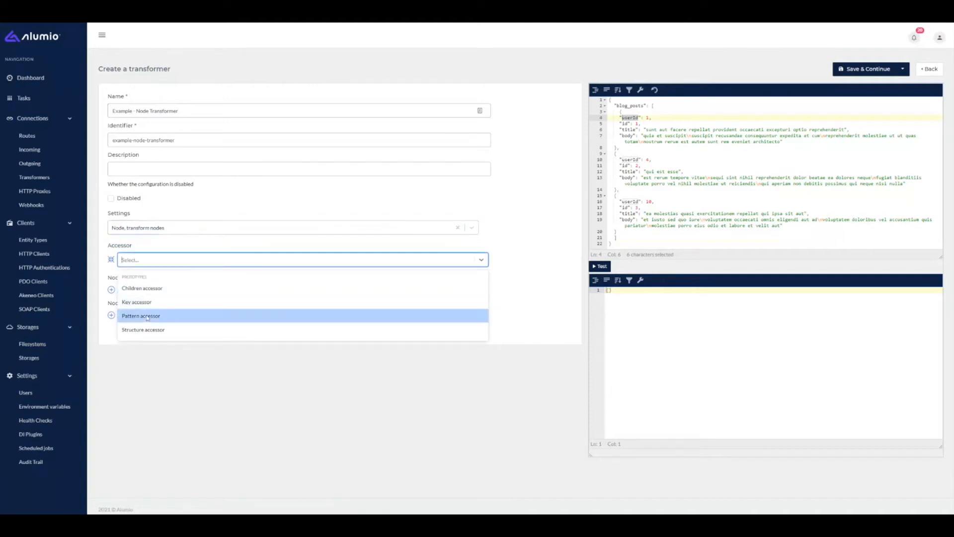
Use a Pattern accessor with pattern blog_posts.* to target every blog post.
{"action": "left_click", "coordinate": [141, 315]}
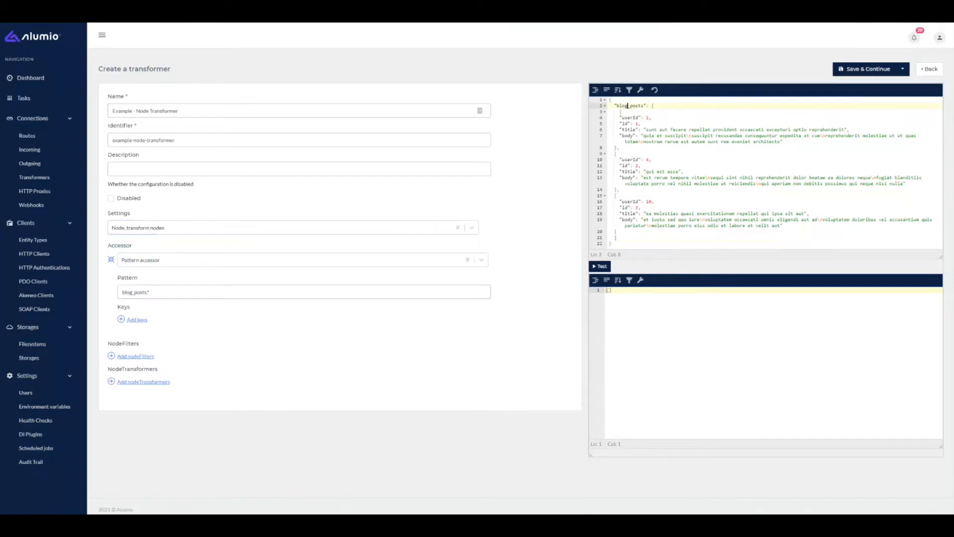
{"action": "double_click", "coordinate": [631, 105]}
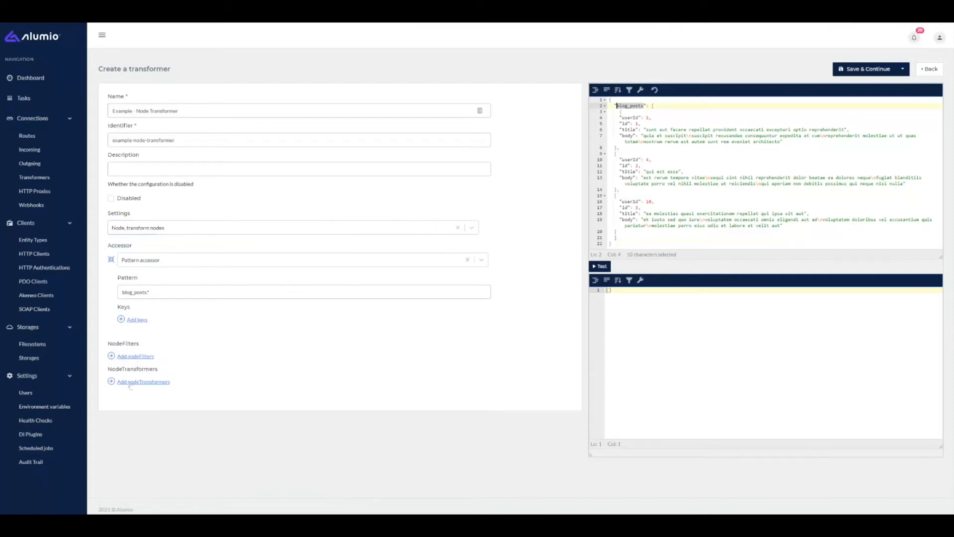
Add a Merger Transformer wrapping an HTTP Transformer that GETs jsonplaceholder users/&{userId}.
{"action": "left_click", "coordinate": [143, 382]}
{"action": "type", "text": "h"}
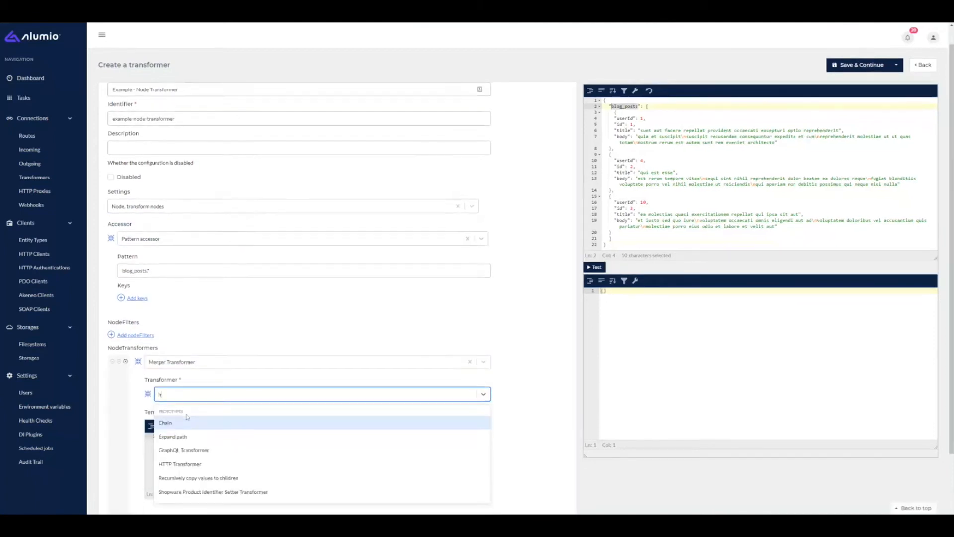
{"action": "left_click", "coordinate": [180, 465]}
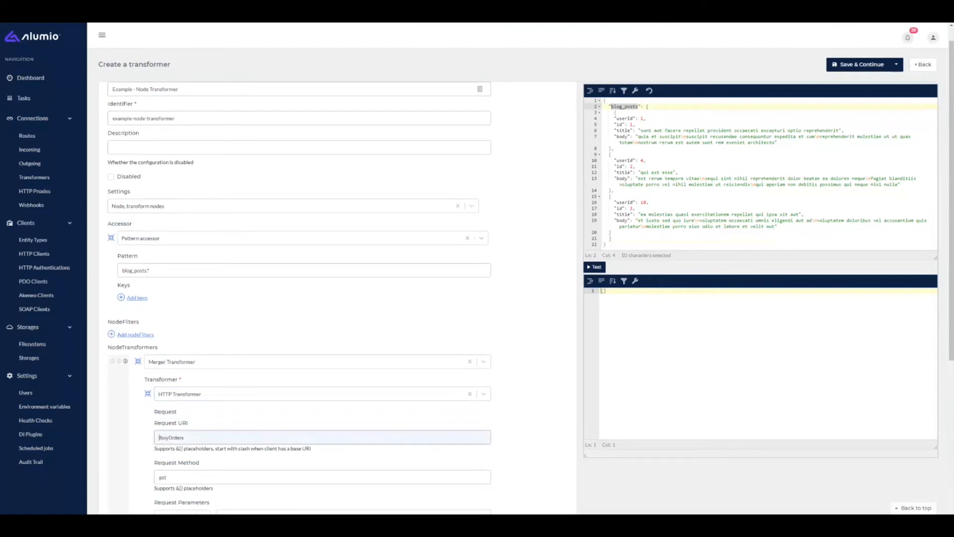
{"action": "scroll", "scroll_direction": "down", "scroll_amount": 3}
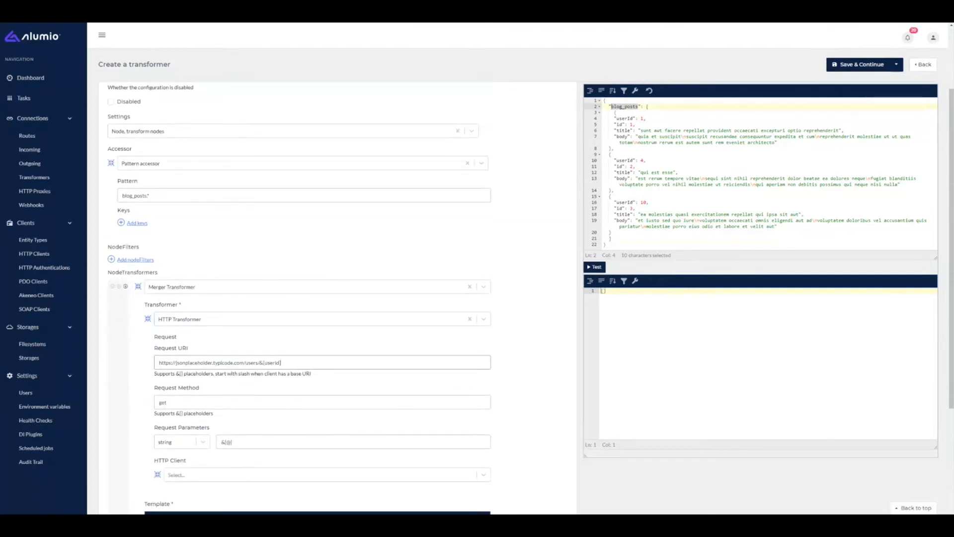
{"action": "scroll", "scroll_direction": "down", "scroll_amount": 3}
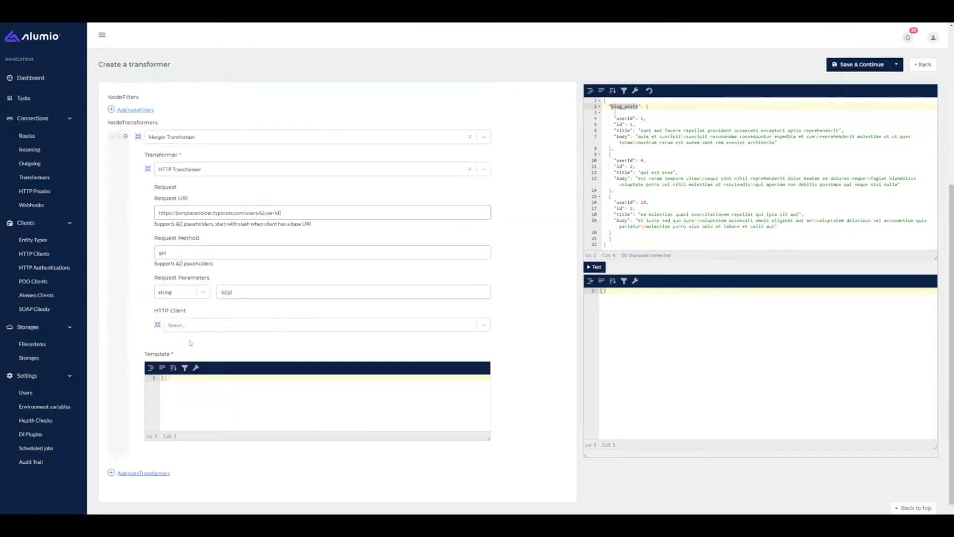
Set the merge template to "name": "&{name}" and test it, confirming names on each post.
{"action": "left_click", "coordinate": [327, 324]}
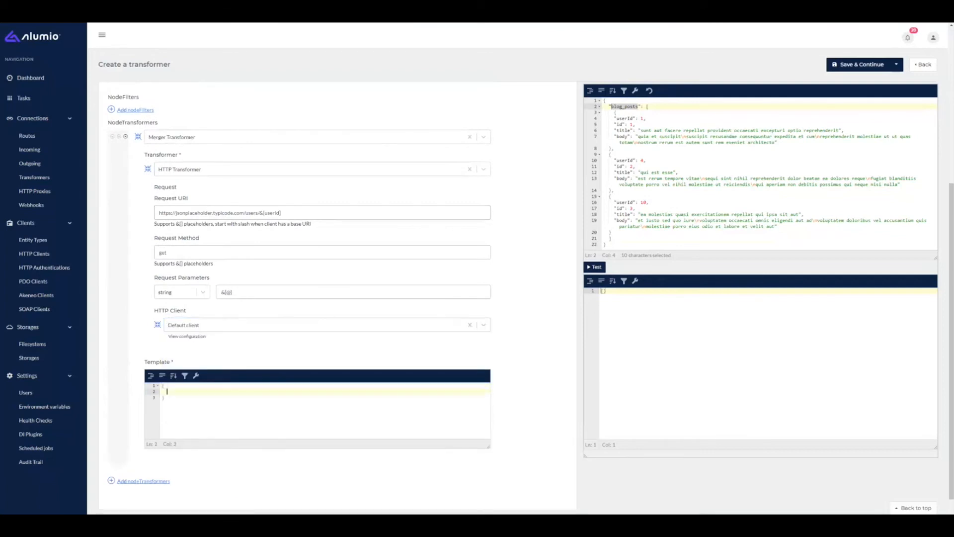
{"action": "type", "text": "\"name\": \"&{name"}
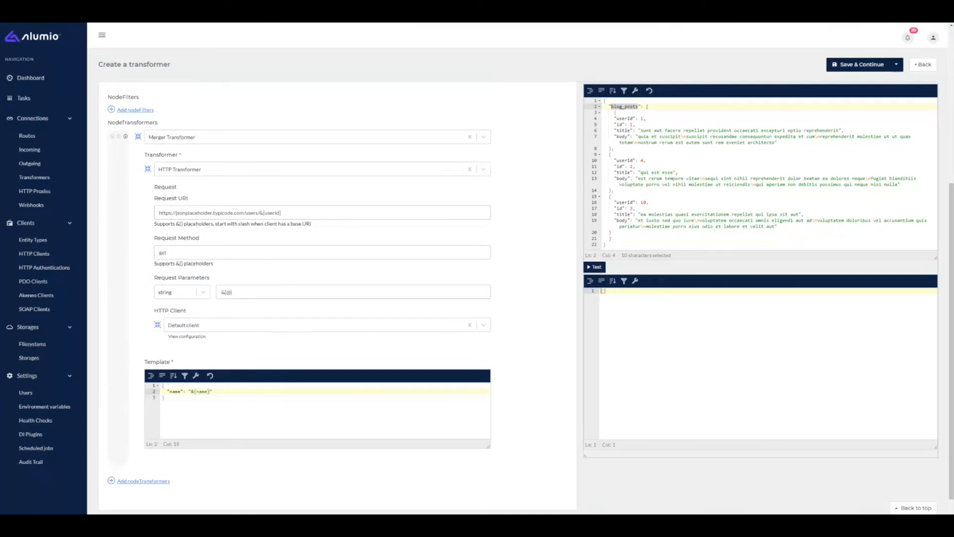
{"action": "left_click", "coordinate": [594, 266]}
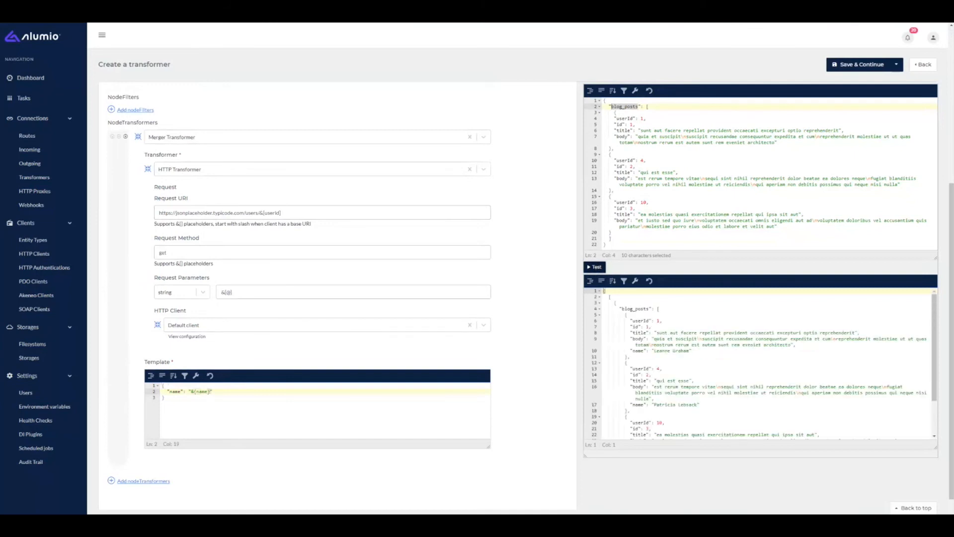
{"action": "left_click", "coordinate": [633, 351]}
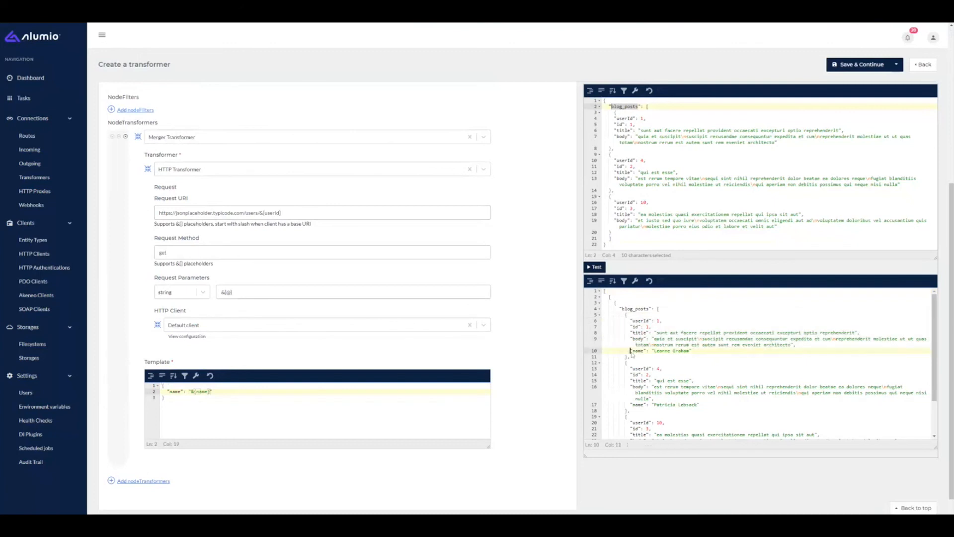